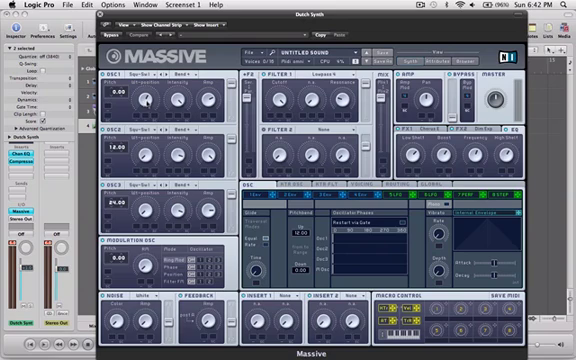
{"action": "mouse_move", "coordinate": [148, 104]}
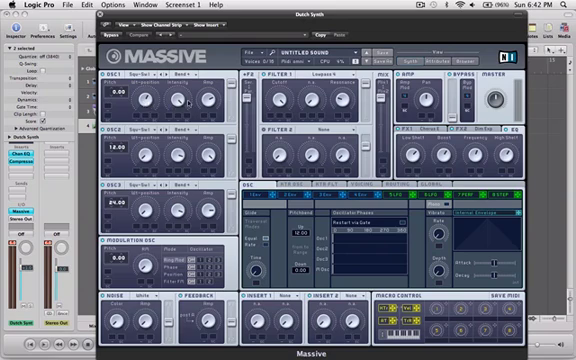